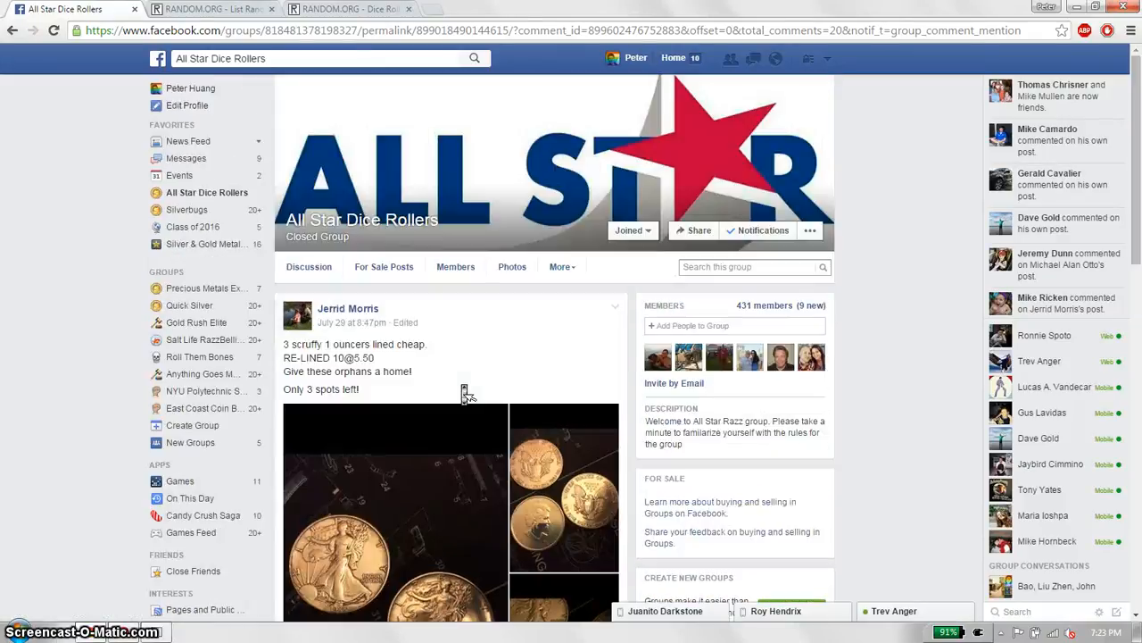
- Copy the ten-spot numbered raffle list from the Facebook comment into the List Randomizer box
{"action": "scroll", "scroll_direction": "down", "scroll_amount": 3}
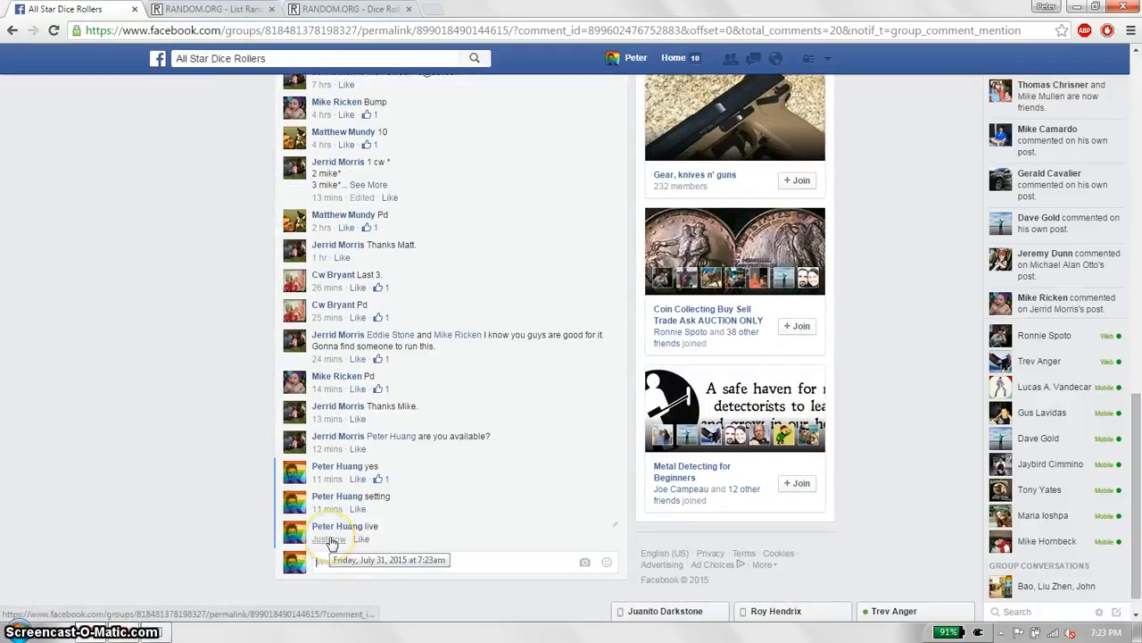
{"action": "left_click", "coordinate": [1124, 632]}
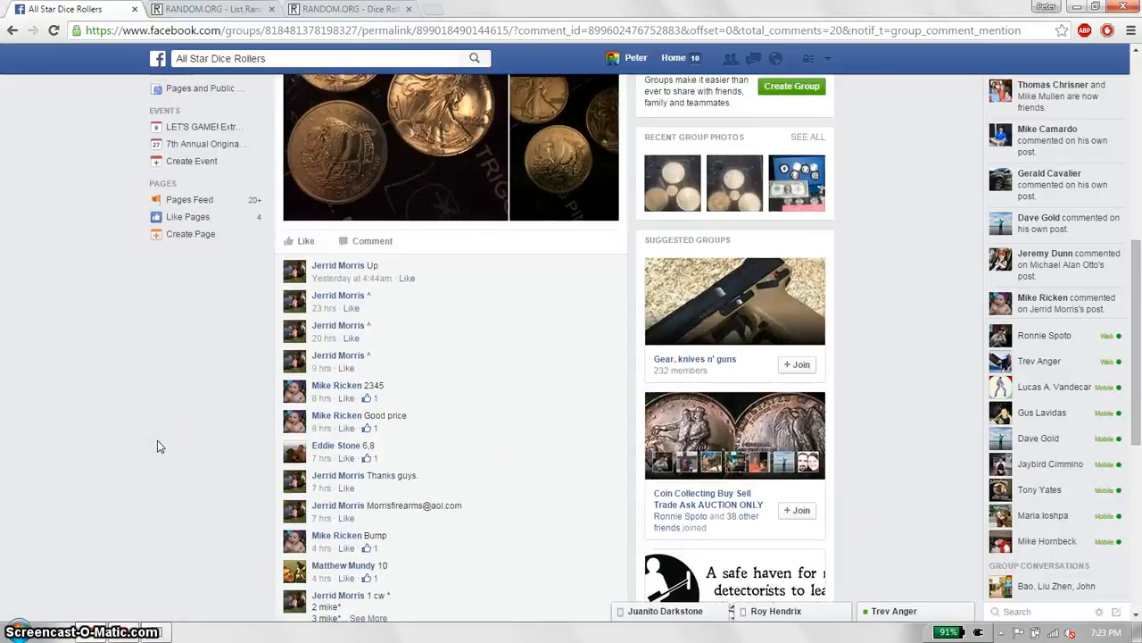
{"action": "scroll", "scroll_direction": "down", "scroll_amount": 3}
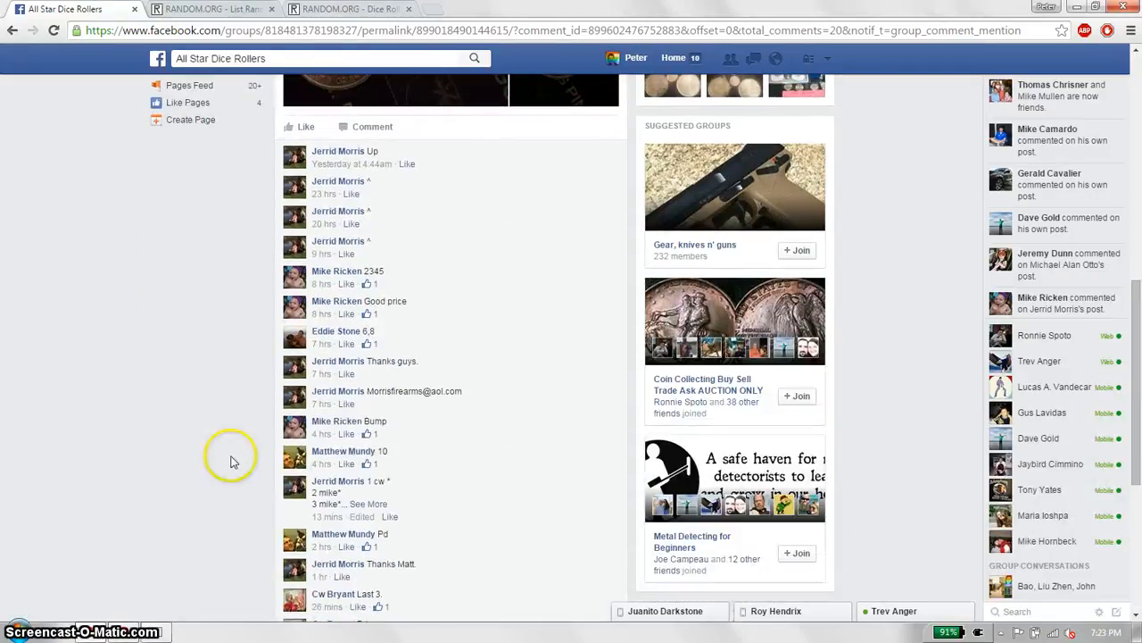
{"action": "scroll", "scroll_direction": "down", "scroll_amount": 3}
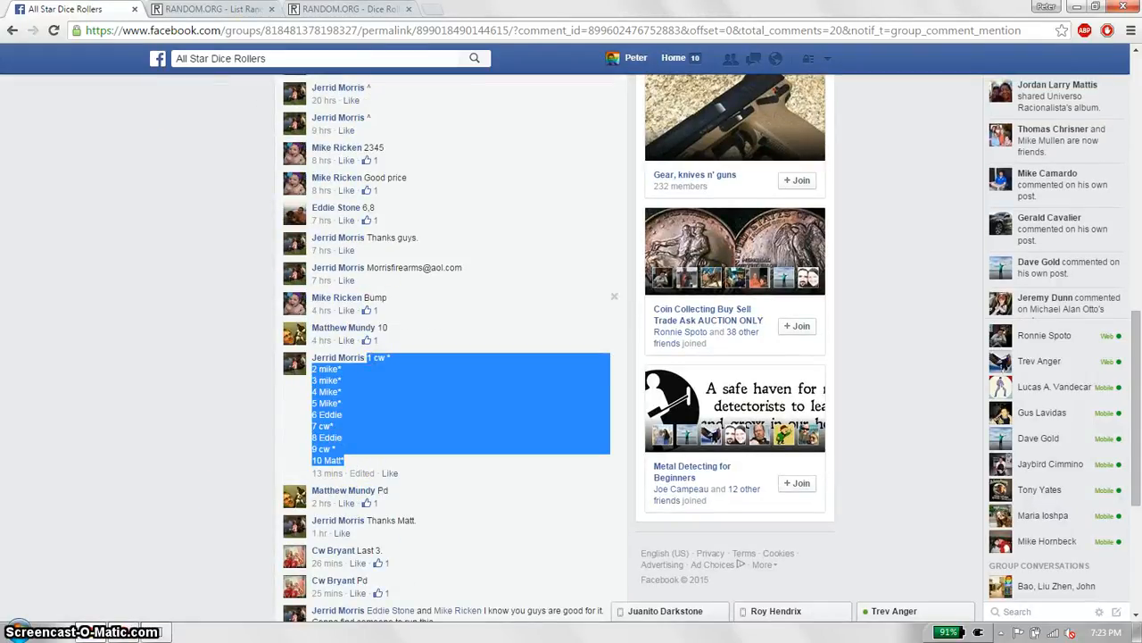
{"action": "left_click", "coordinate": [214, 9]}
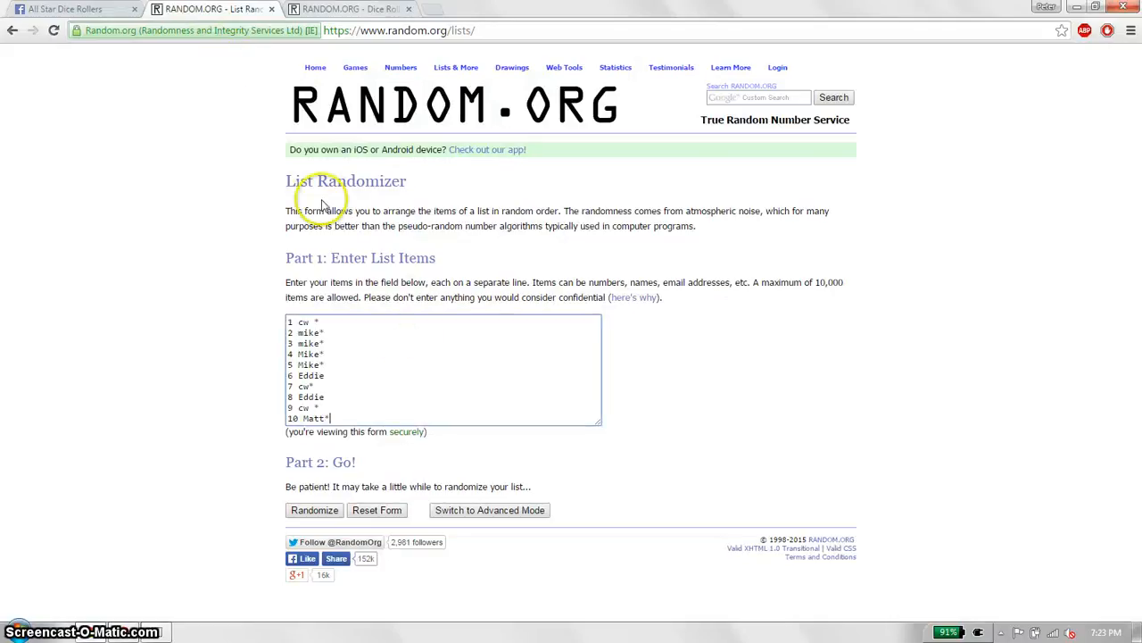
- Roll two dice for four and three, a total of seven, then return to List Randomizer
{"action": "left_click", "coordinate": [362, 10]}
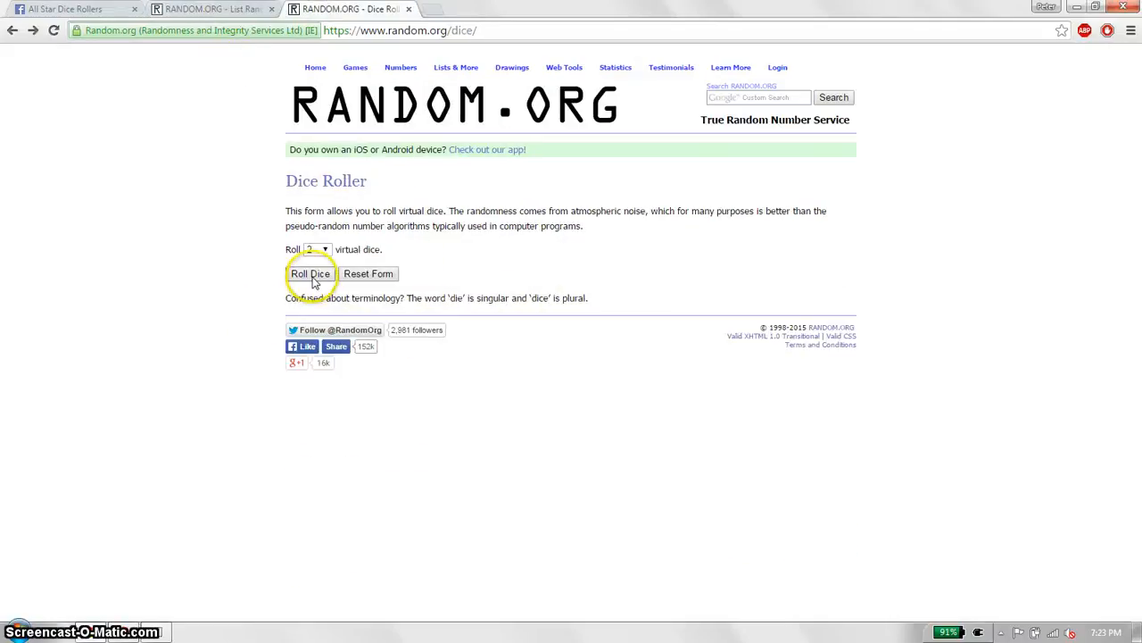
{"action": "left_click", "coordinate": [310, 274]}
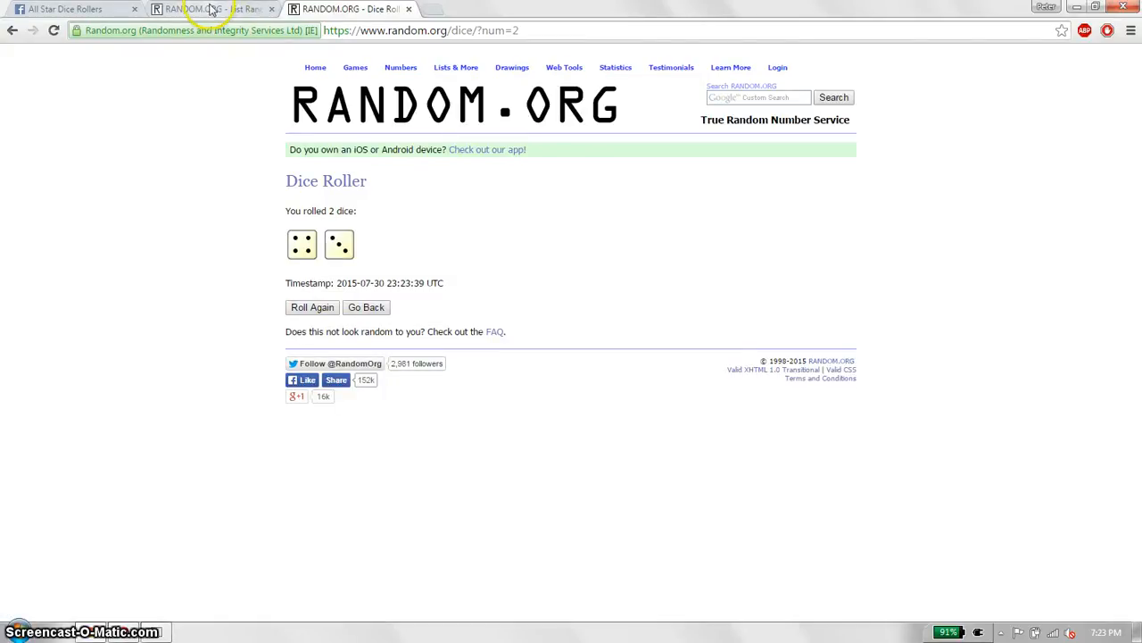
{"action": "left_click", "coordinate": [214, 8]}
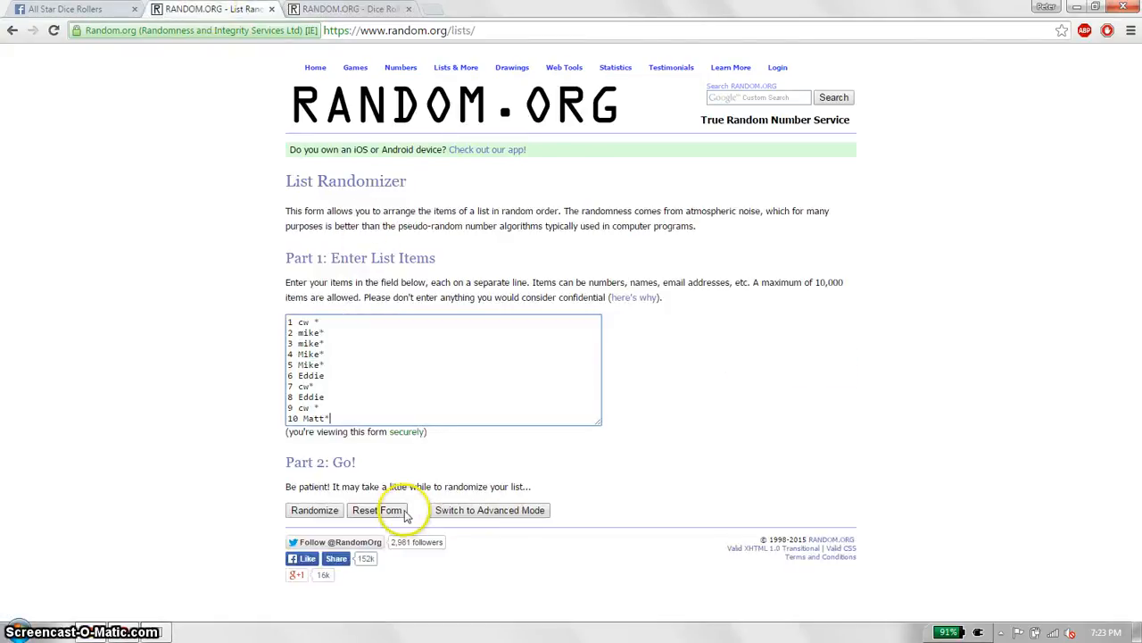
- Randomize the ten-name list, then repeat until it has been shuffled six times, 3 mike first
{"action": "left_click", "coordinate": [315, 510]}
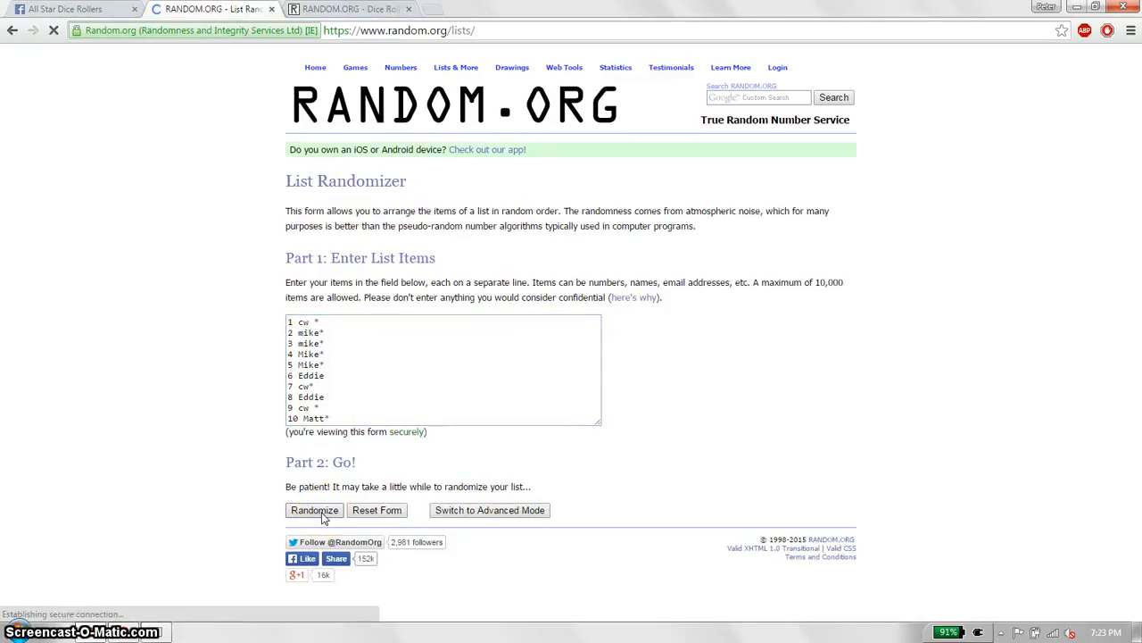
{"action": "left_click", "coordinate": [313, 510]}
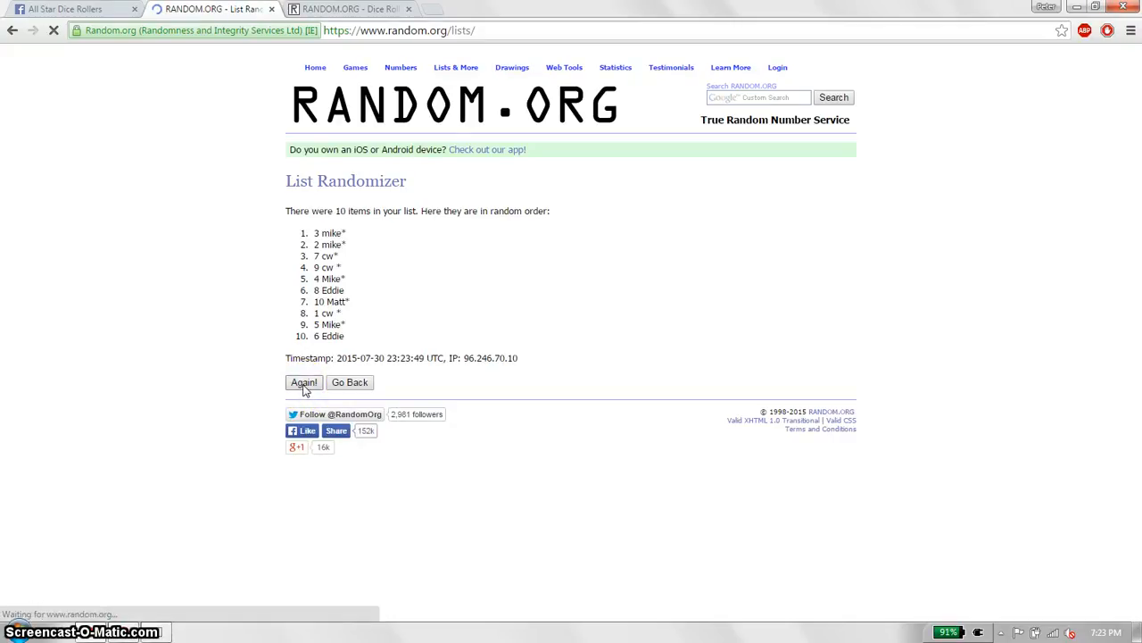
{"action": "left_click", "coordinate": [303, 382]}
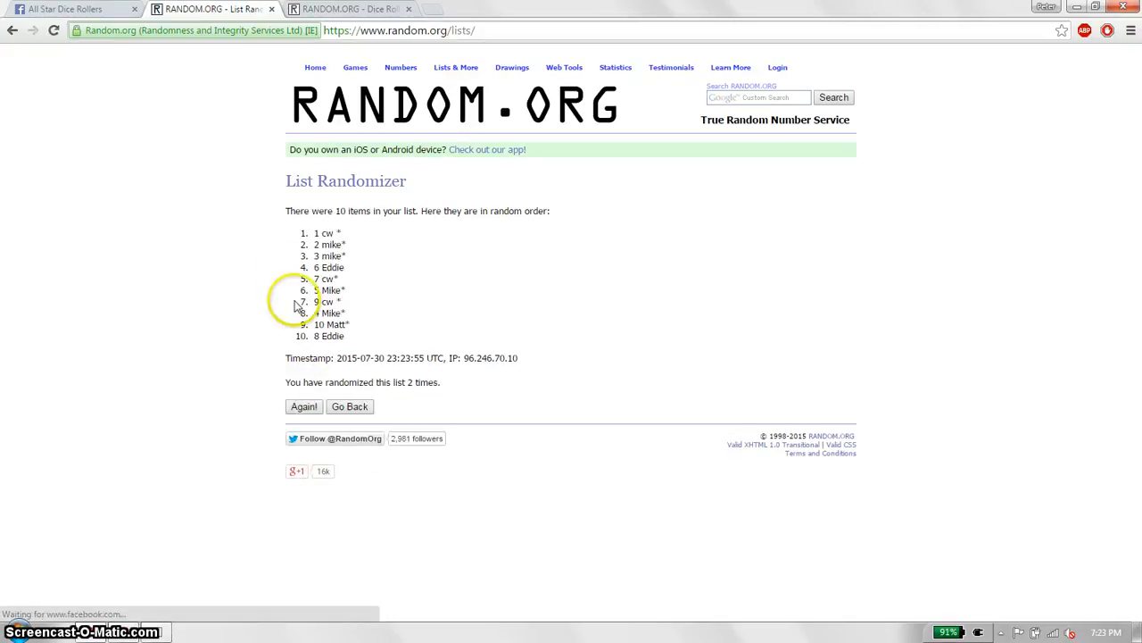
{"action": "left_click", "coordinate": [72, 8]}
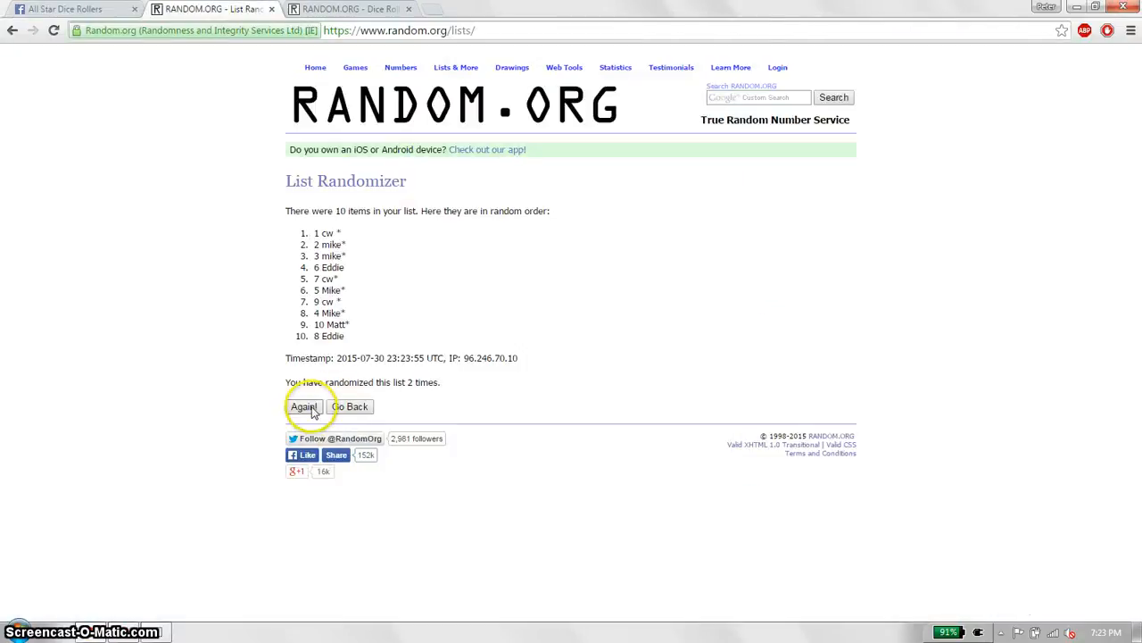
{"action": "left_click", "coordinate": [304, 406]}
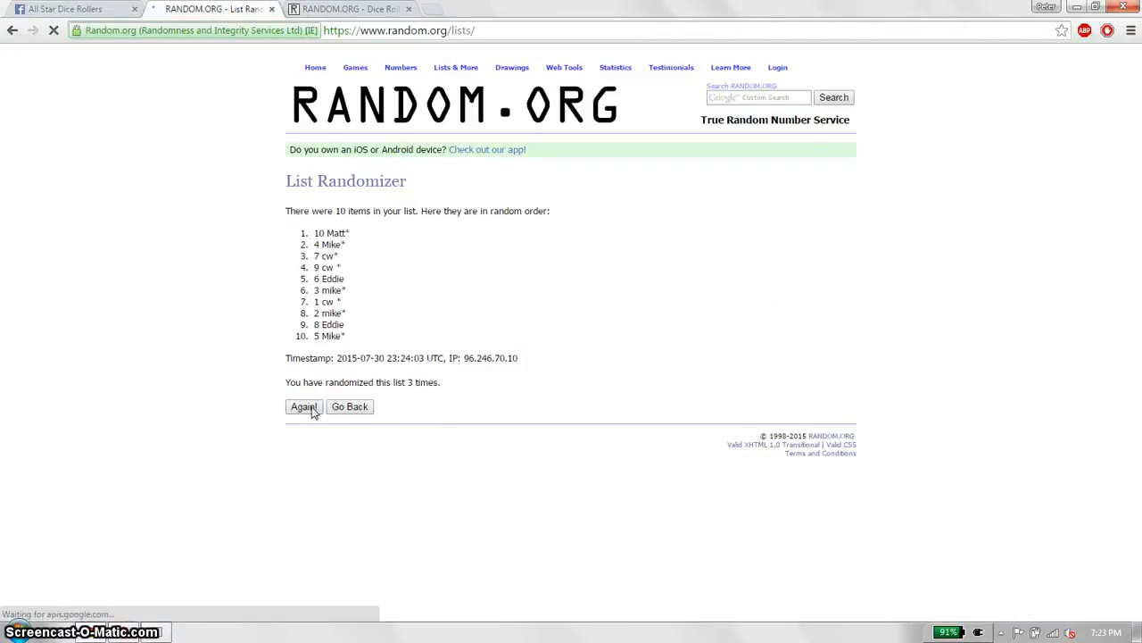
{"action": "left_click", "coordinate": [303, 406]}
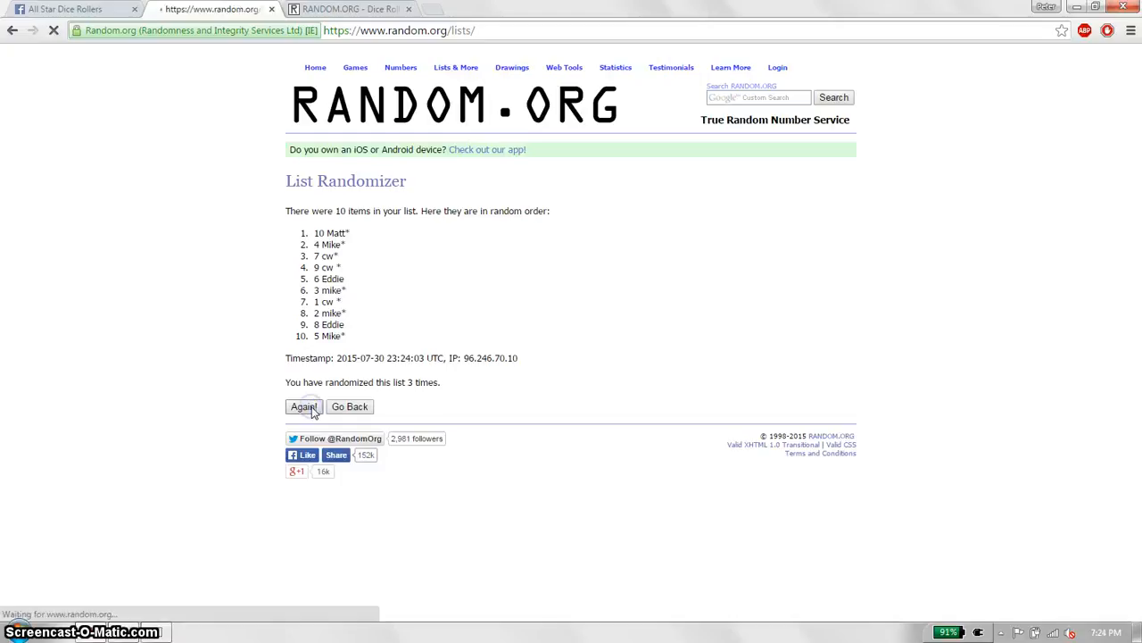
{"action": "left_click", "coordinate": [303, 406]}
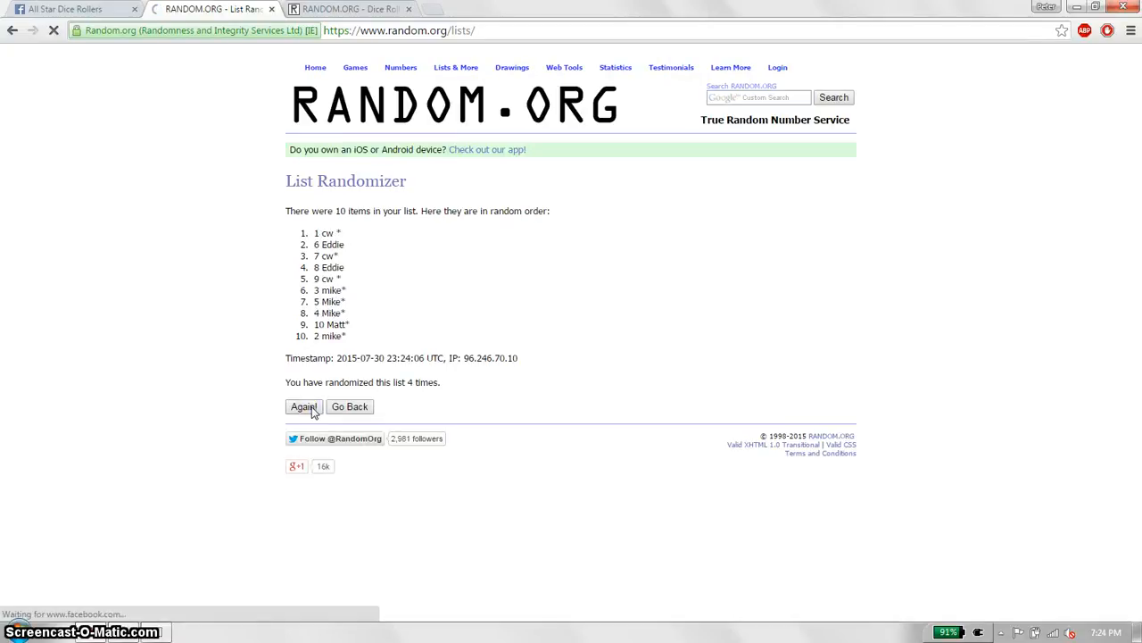
{"action": "left_click", "coordinate": [304, 406]}
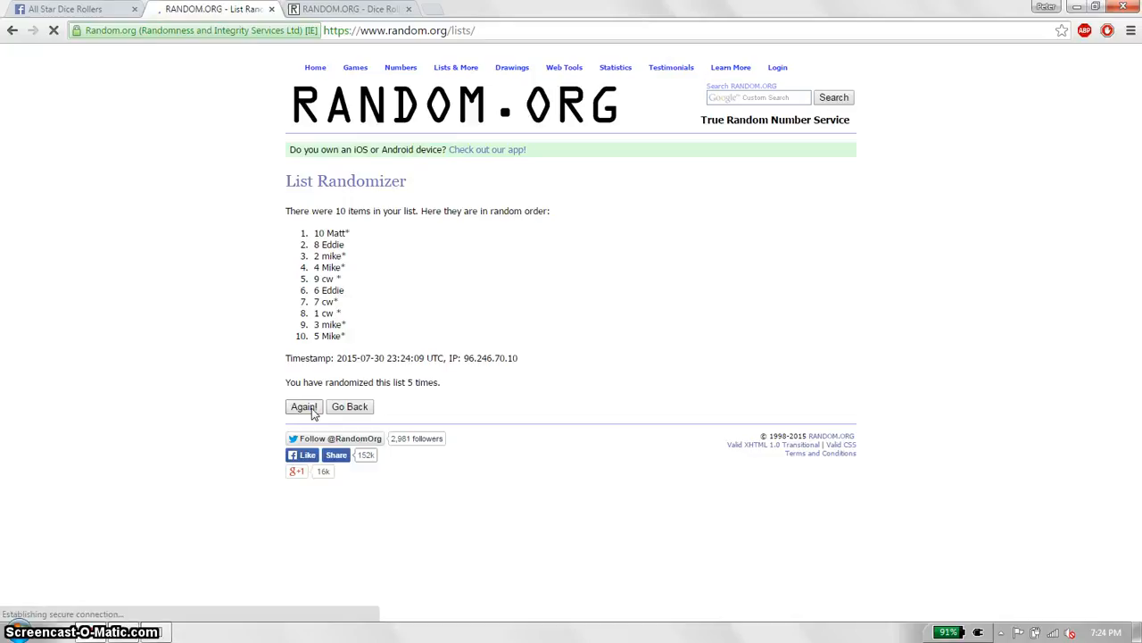
{"action": "left_click", "coordinate": [303, 406]}
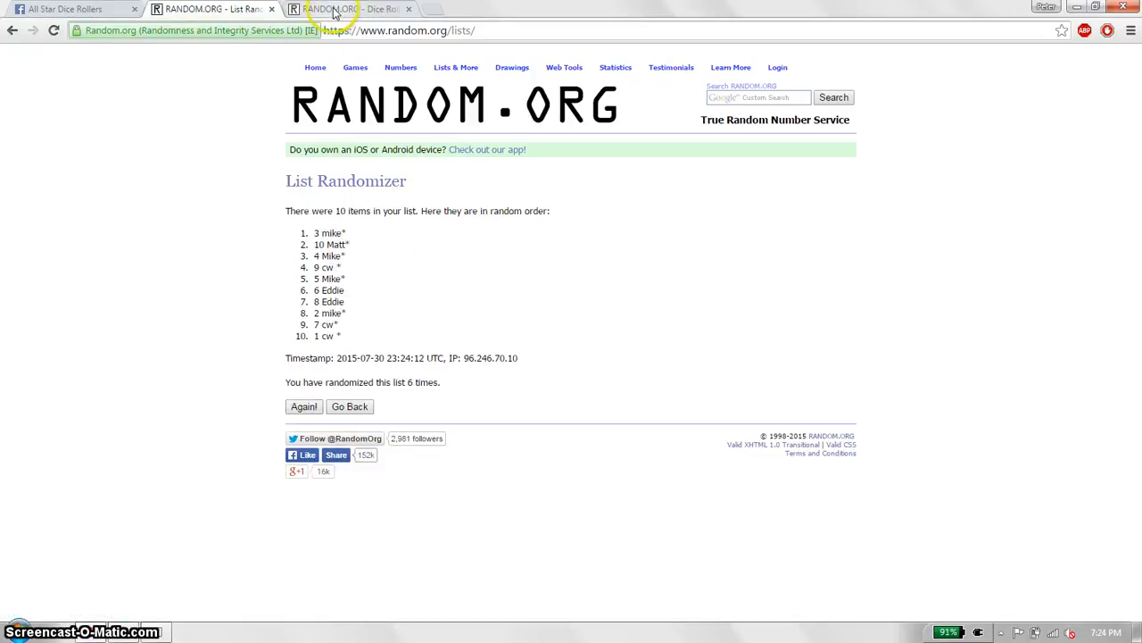
- Recheck the dice total of seven, shuffle the list a seventh time, and return to Facebook
{"action": "left_click", "coordinate": [357, 9]}
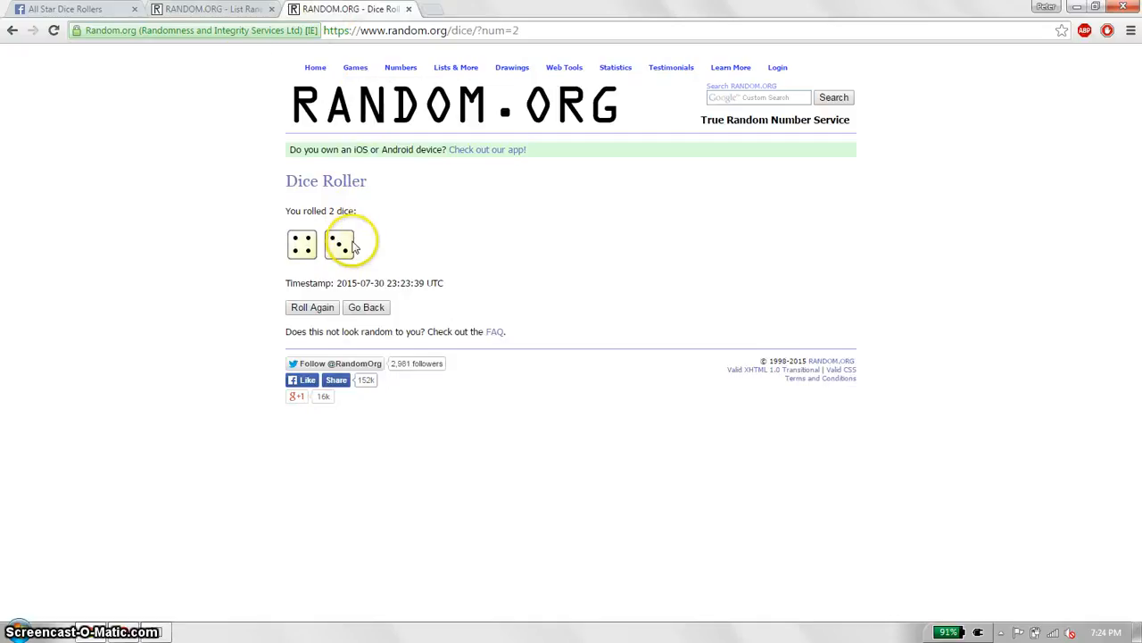
{"action": "left_click", "coordinate": [210, 9]}
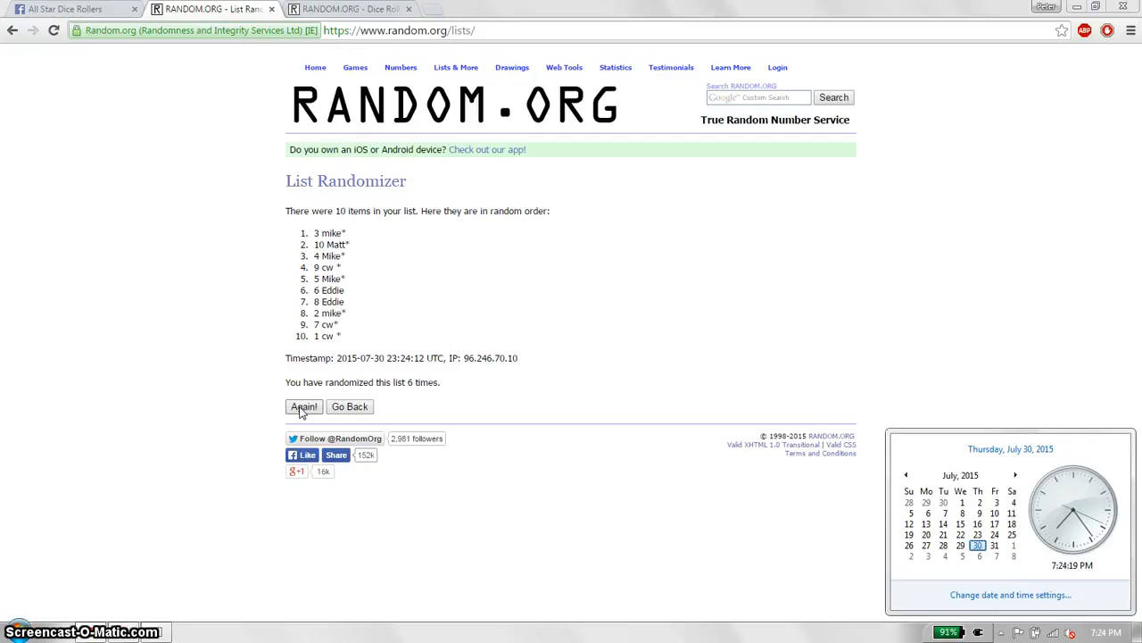
{"action": "left_click", "coordinate": [303, 406]}
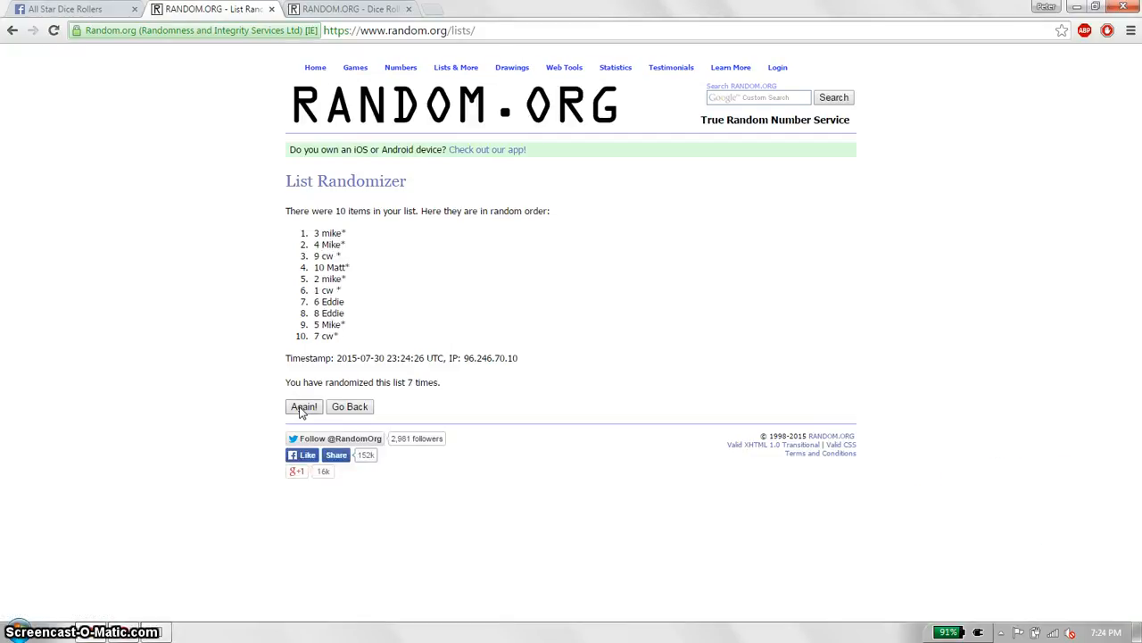
{"action": "left_click", "coordinate": [357, 9]}
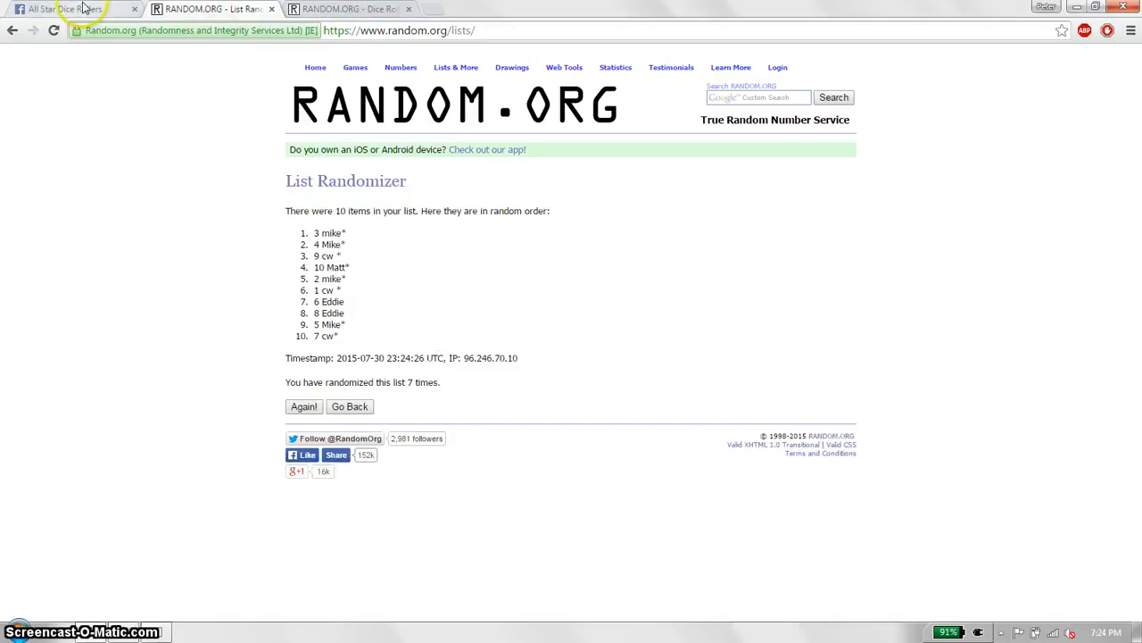
{"action": "left_click", "coordinate": [72, 9]}
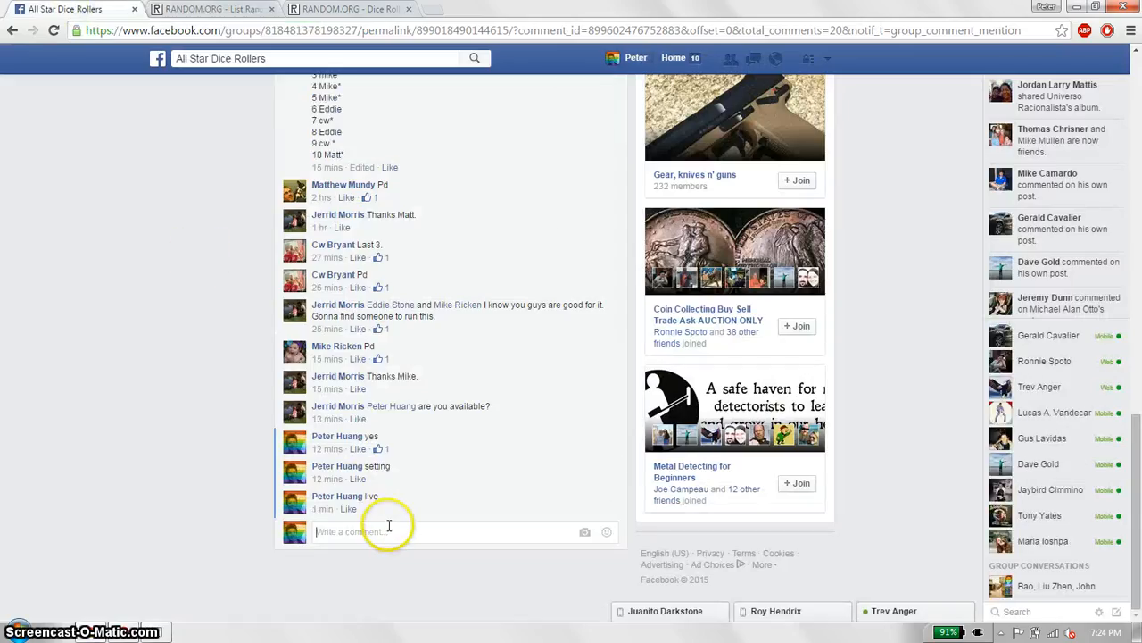